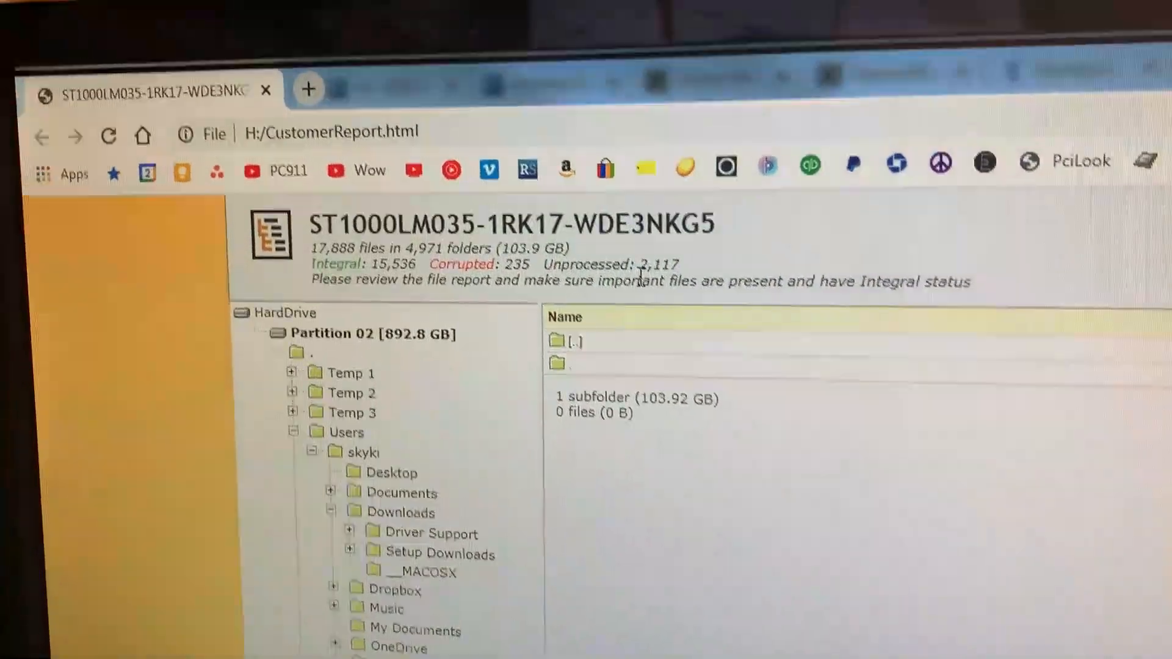
Expand Temp 1, Temp 2 and Music in the report tree and list the ANGLE OF ATTACK mp3 files.
{"action": "scroll", "scroll_direction": "down", "scroll_amount": 3}
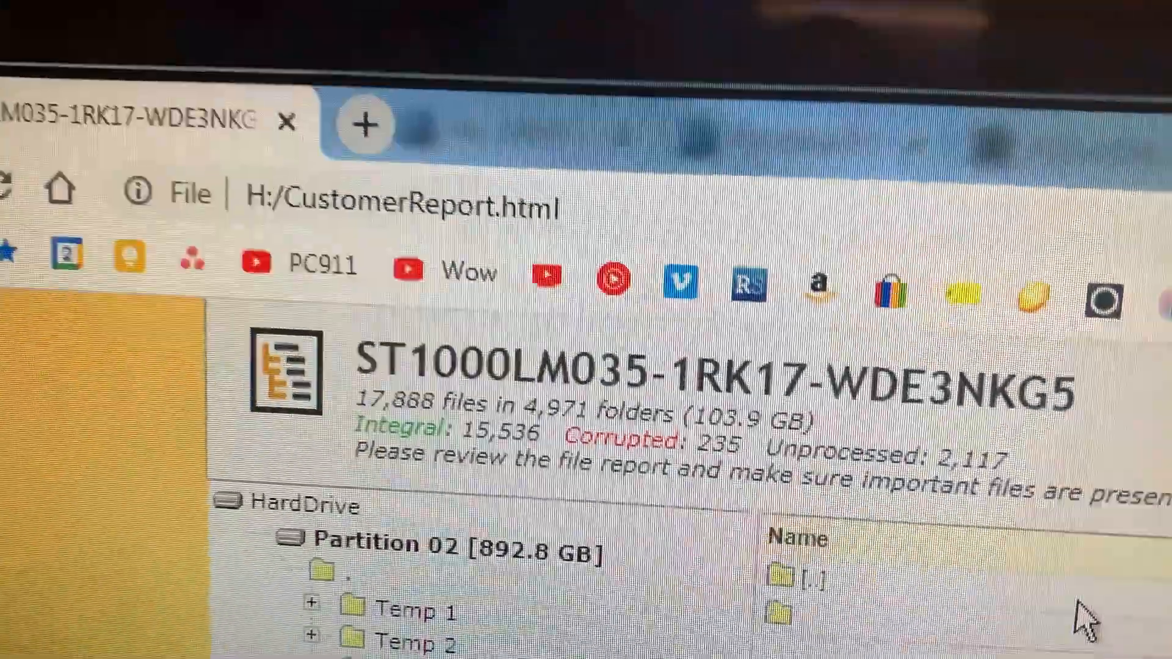
{"action": "scroll", "scroll_direction": "down", "scroll_amount": 3}
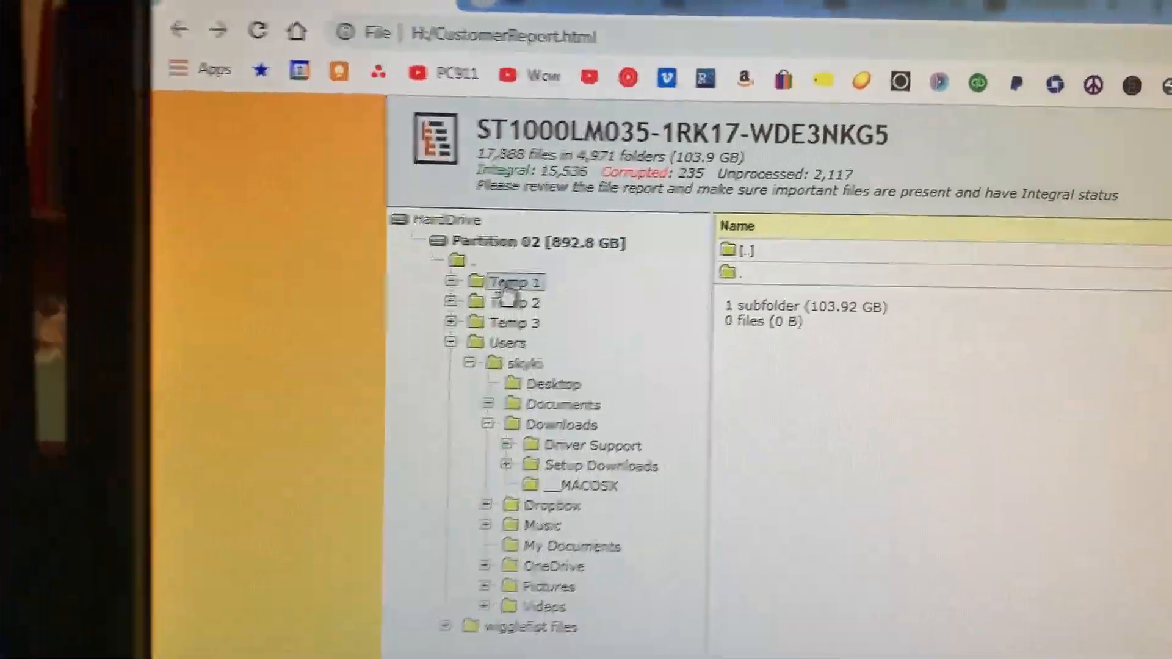
{"action": "left_click", "coordinate": [514, 282]}
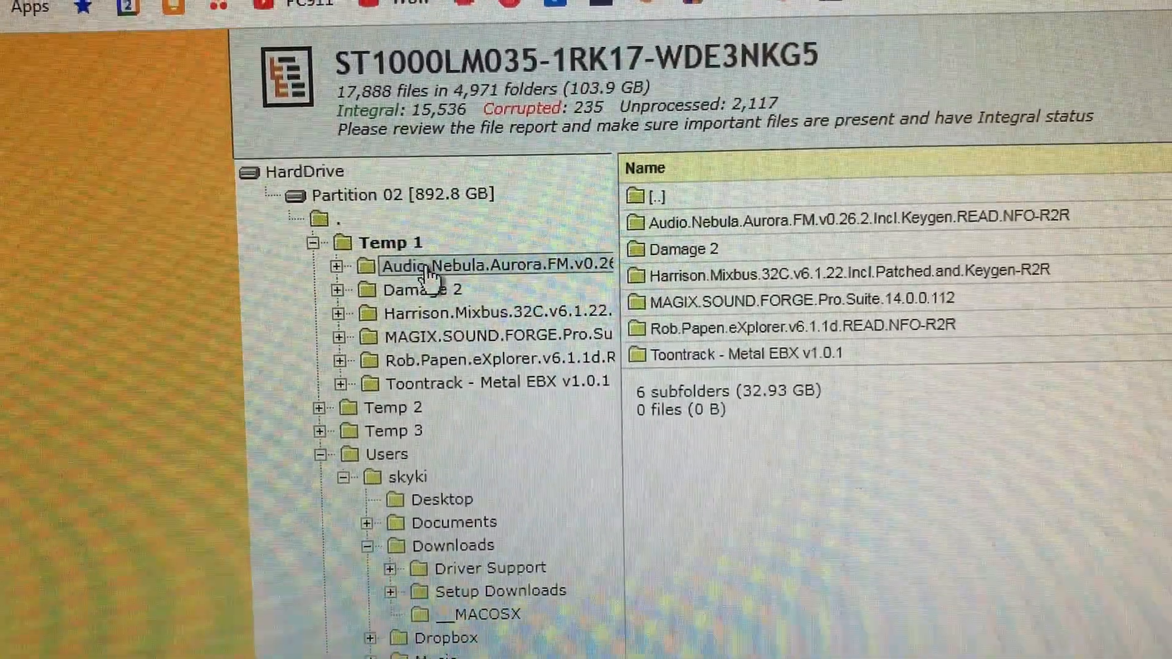
{"action": "left_click", "coordinate": [341, 265]}
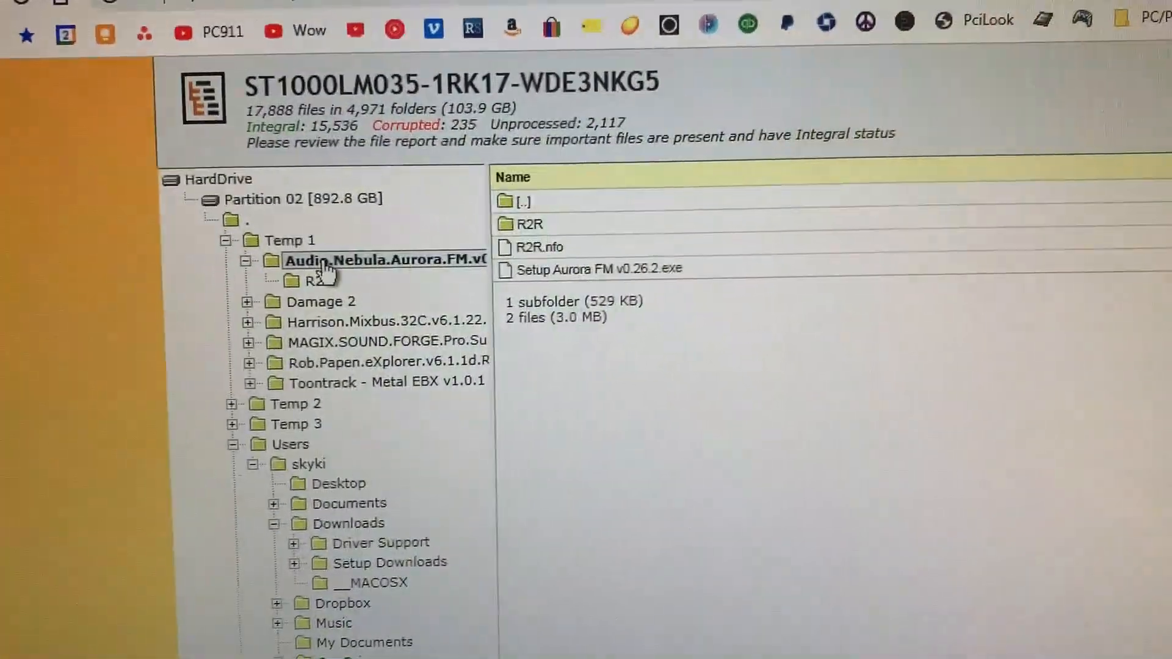
{"action": "left_click", "coordinate": [284, 239]}
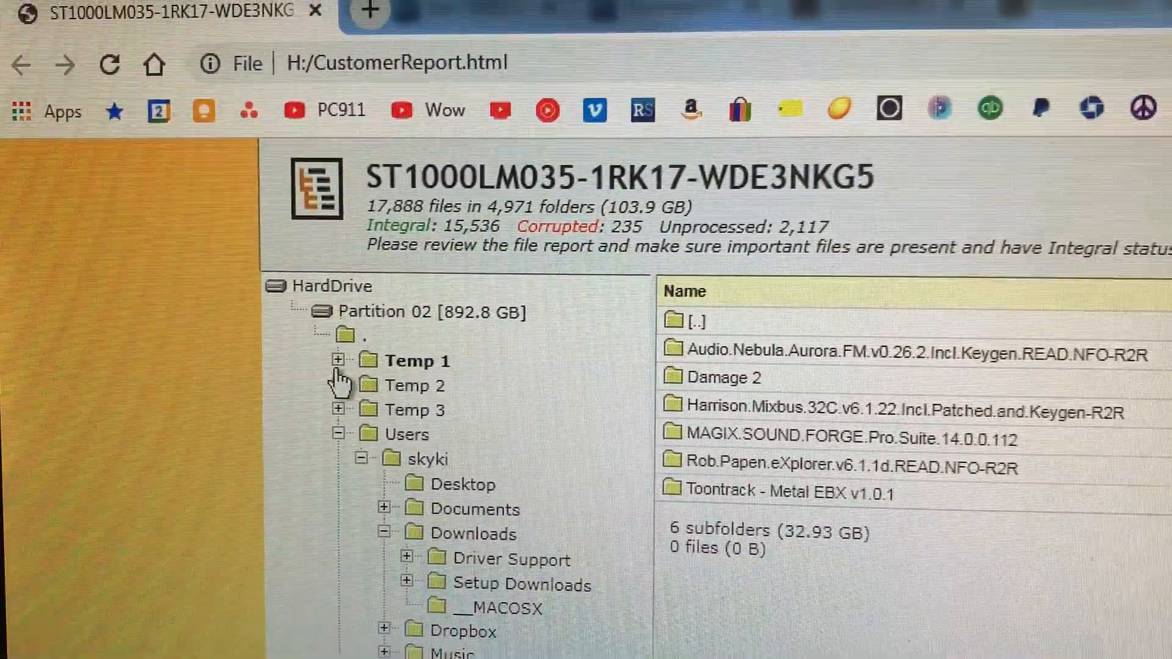
{"action": "left_click", "coordinate": [337, 361]}
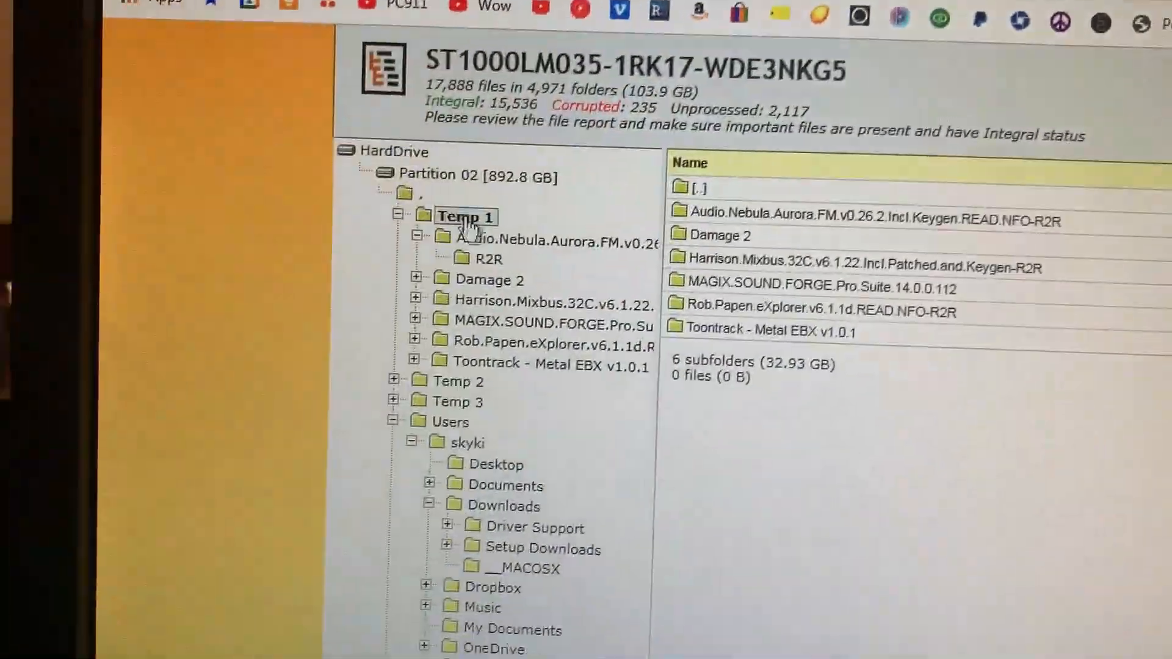
{"action": "left_click", "coordinate": [545, 239]}
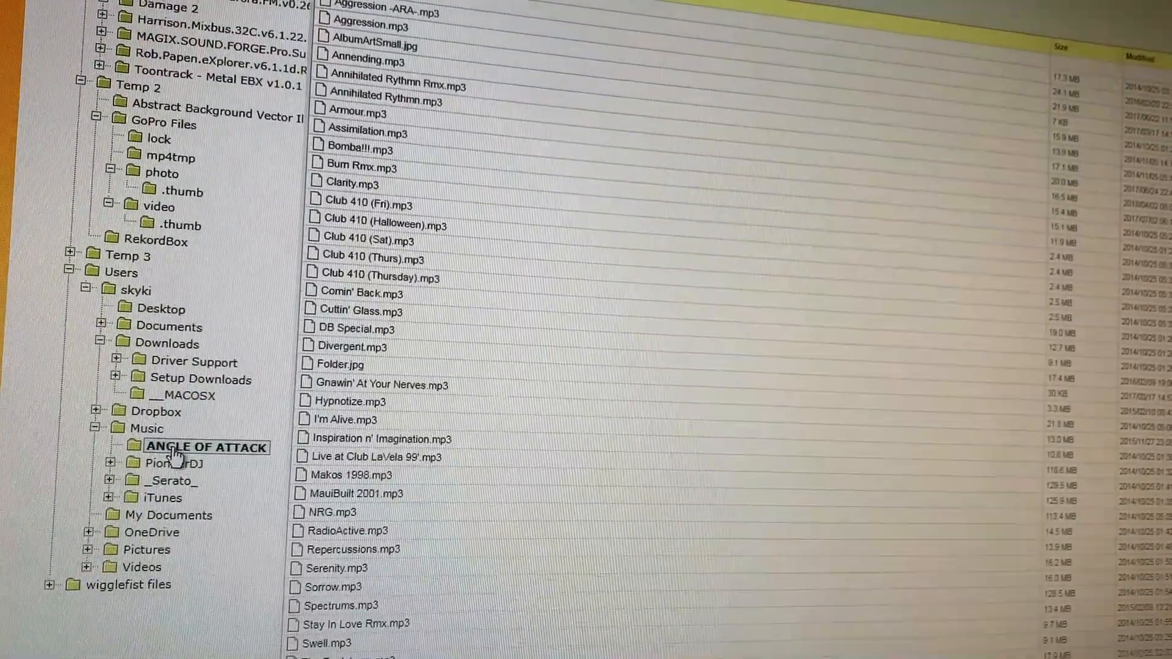
Review the Status column of the listed files, checking for Integral and Corrupted entries.
{"action": "scroll", "scroll_direction": "down", "scroll_amount": 3}
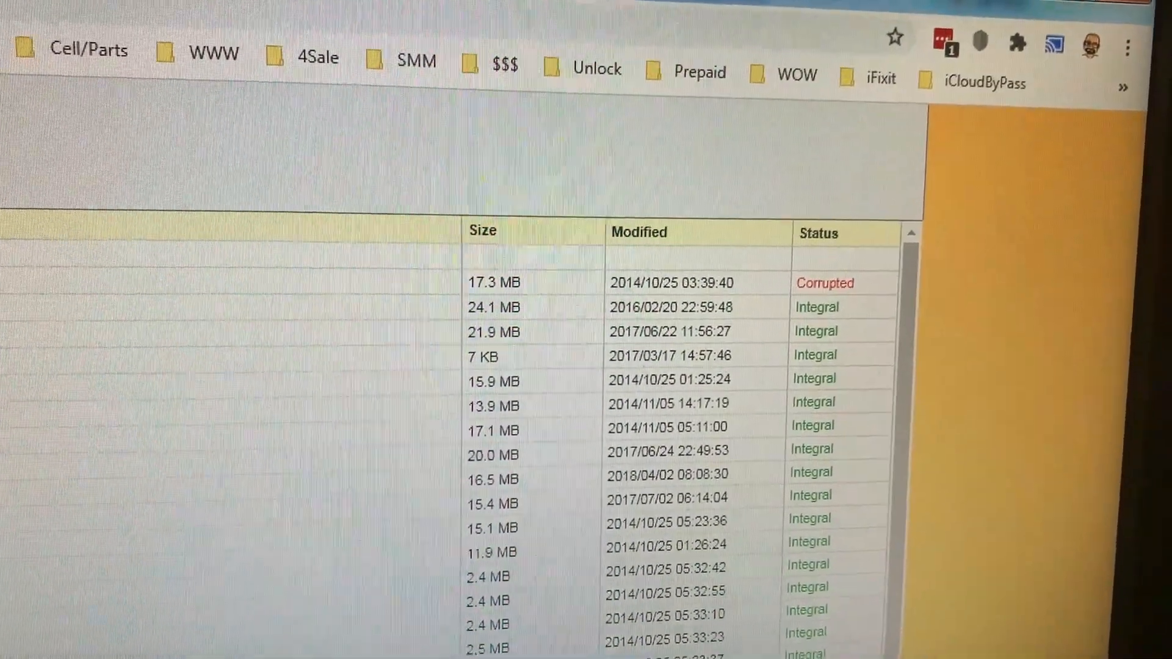
{"action": "scroll", "scroll_direction": "down", "scroll_amount": 3}
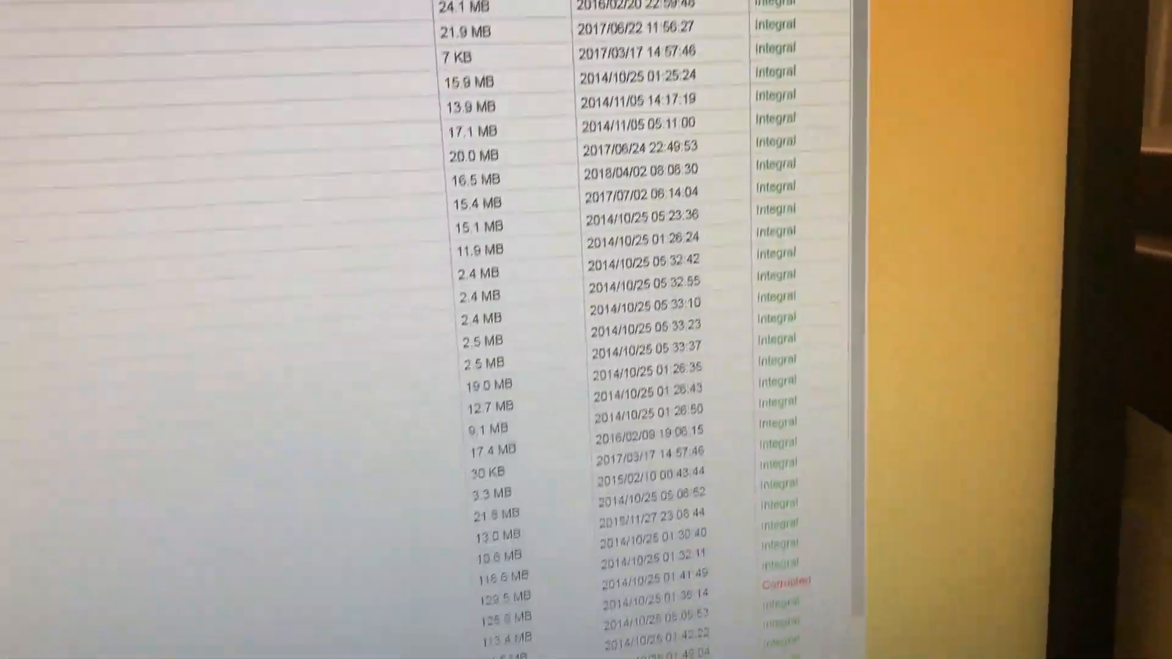
{"action": "scroll", "scroll_direction": "down", "scroll_amount": 3}
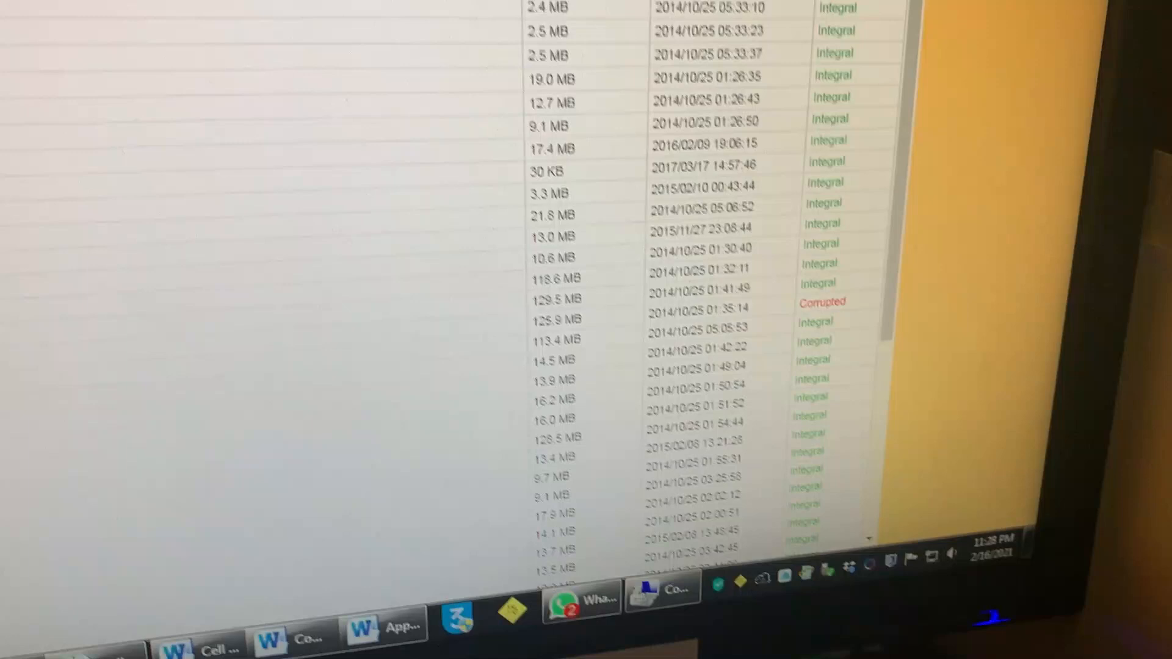
{"action": "scroll", "scroll_direction": "up", "scroll_amount": 3}
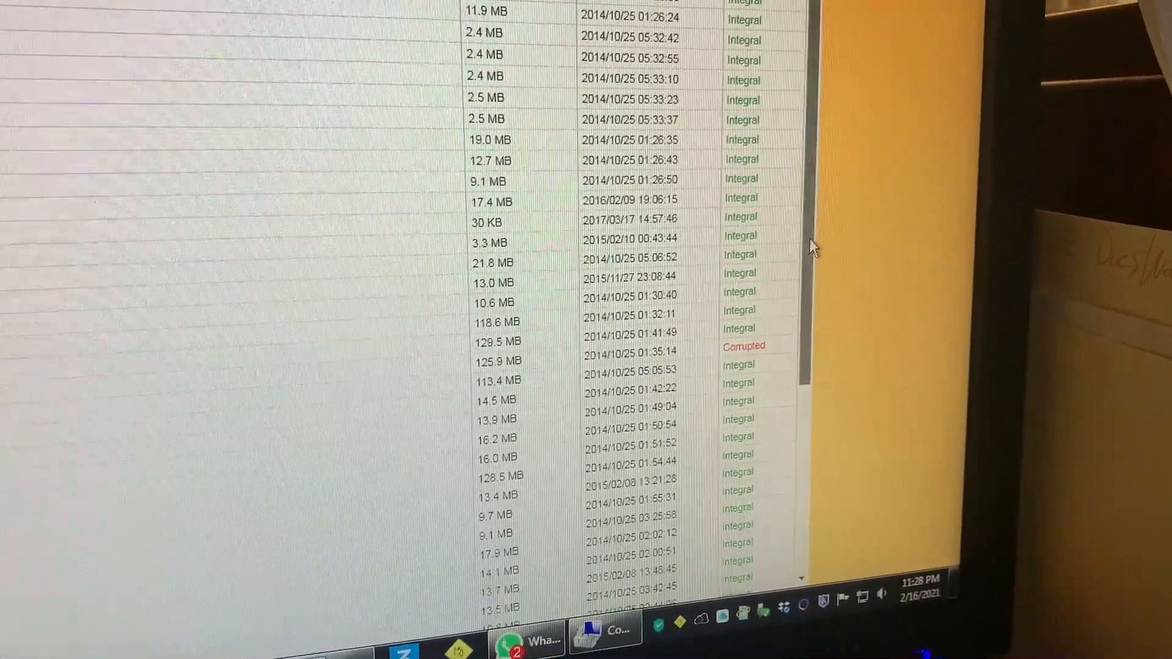
{"action": "scroll", "scroll_direction": "down", "scroll_amount": 3}
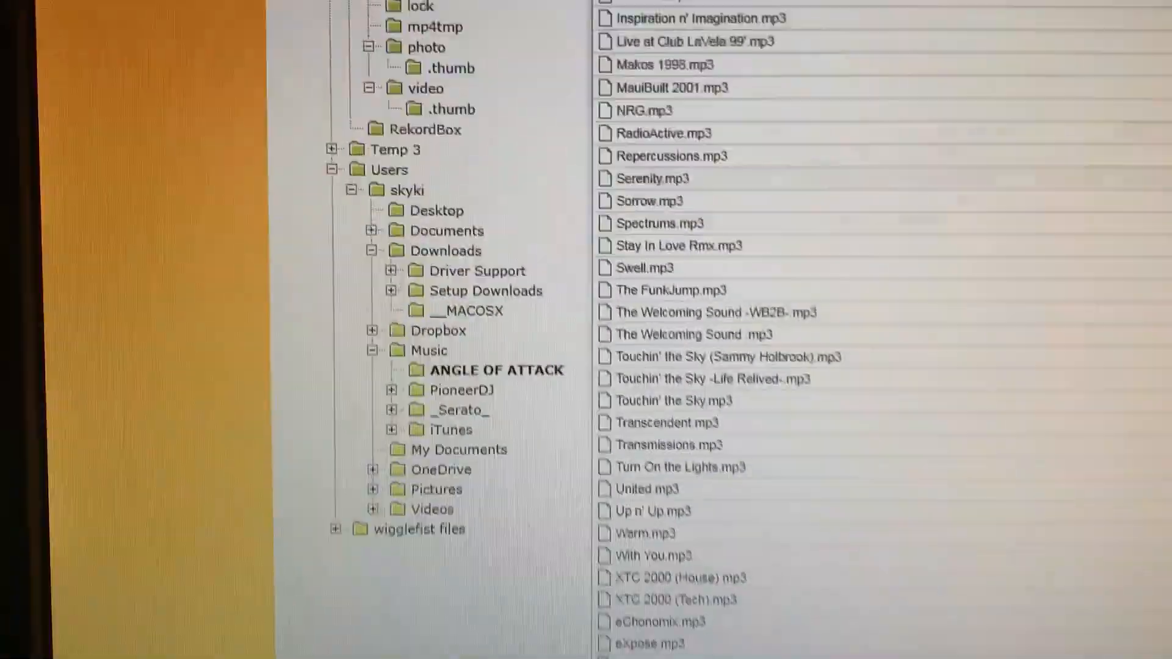
{"action": "scroll", "scroll_direction": "down", "scroll_amount": 3}
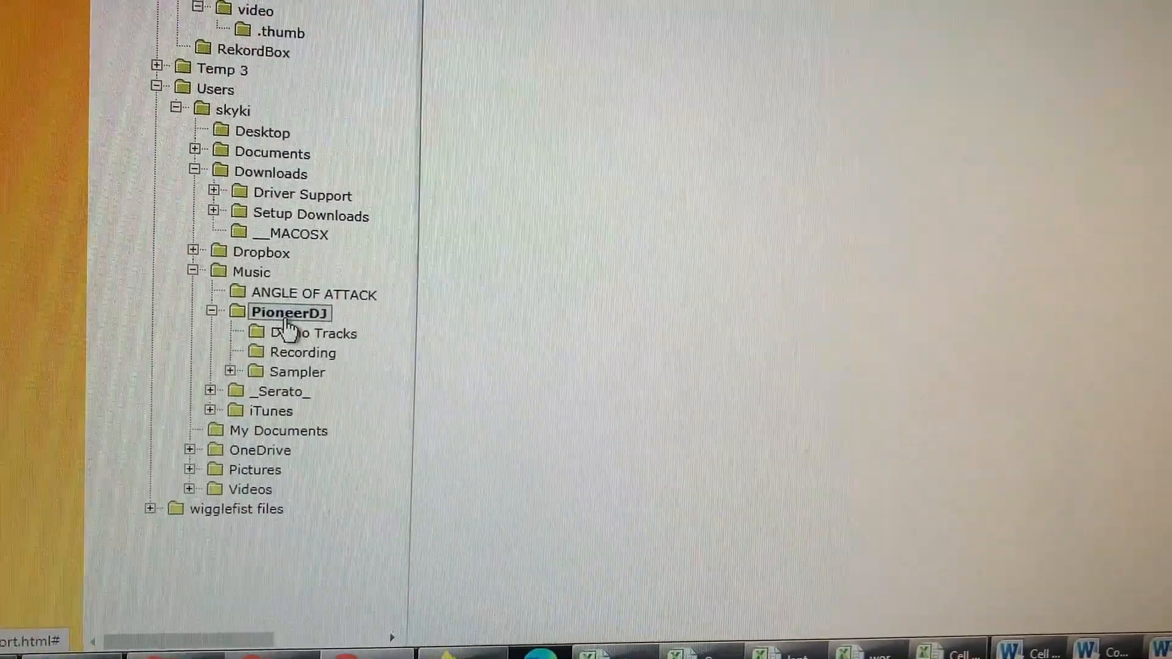
Expand PioneerDJ and _Serato_ and list the two Demo Tracks mp3 files.
{"action": "left_click", "coordinate": [312, 332]}
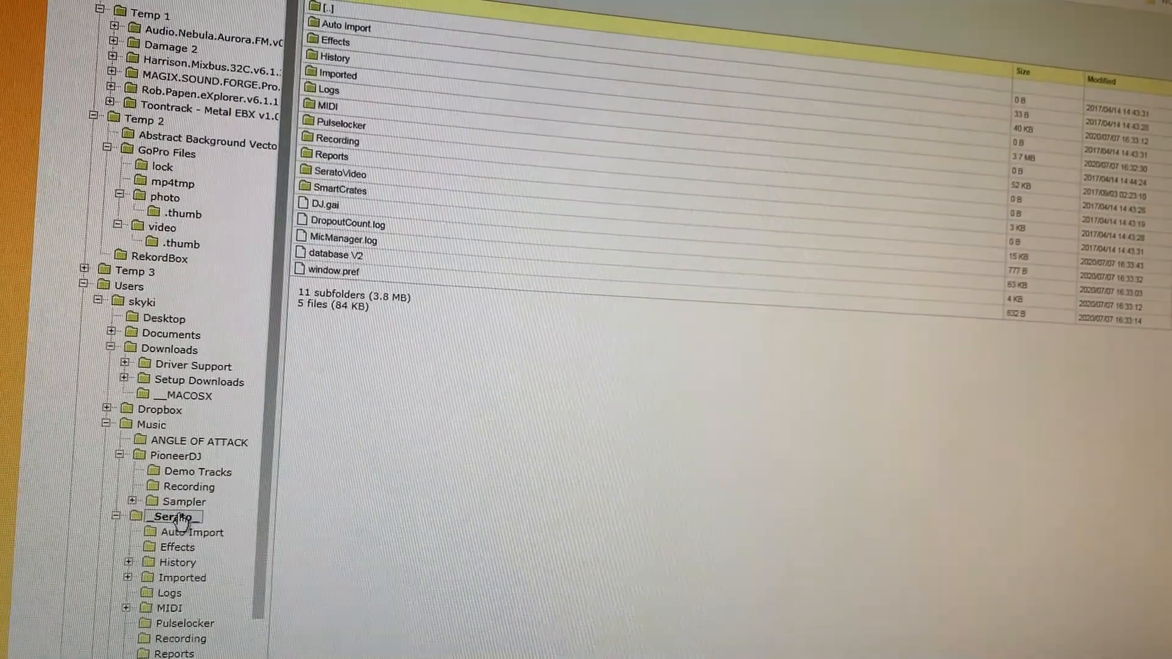
{"action": "scroll", "scroll_direction": "down", "scroll_amount": 3}
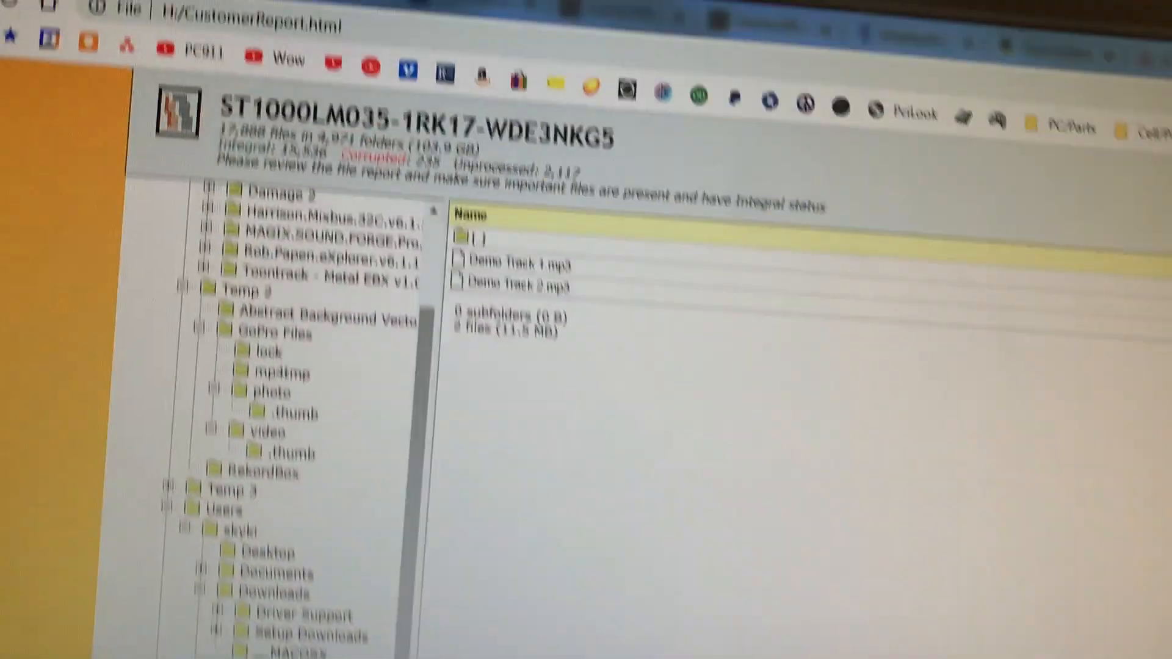
Scan the long file lists for Corrupted statuses, reaching the OneDrive AOA logo images and Photoshop files.
{"action": "scroll", "scroll_direction": "down", "scroll_amount": 3}
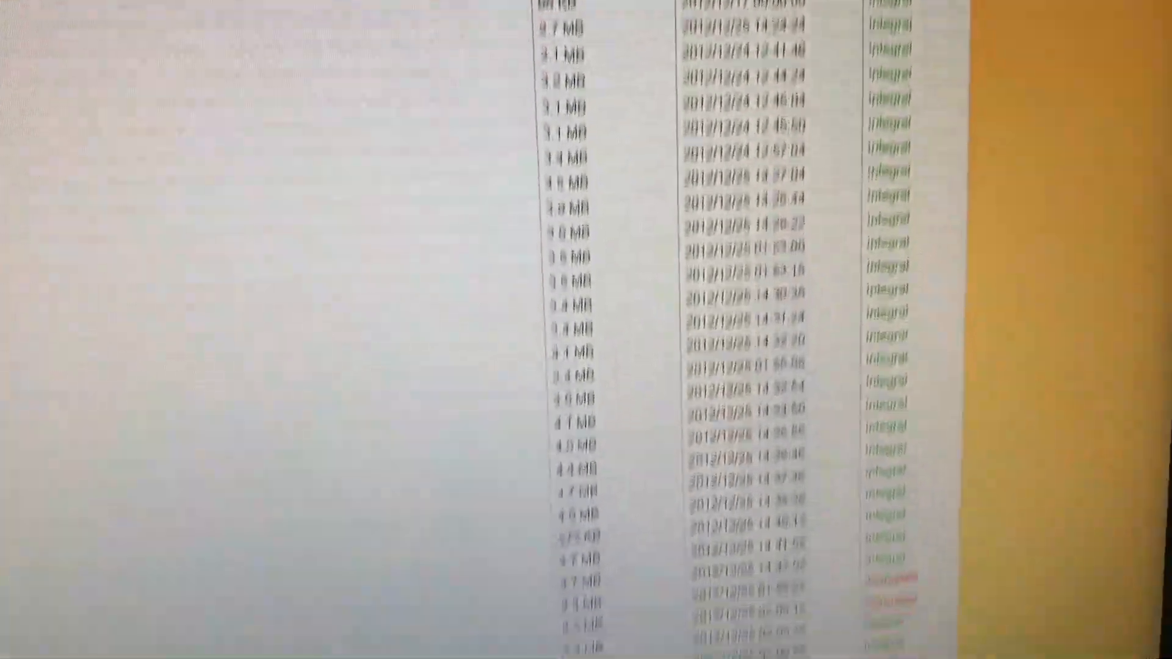
{"action": "scroll", "scroll_direction": "down", "scroll_amount": 3}
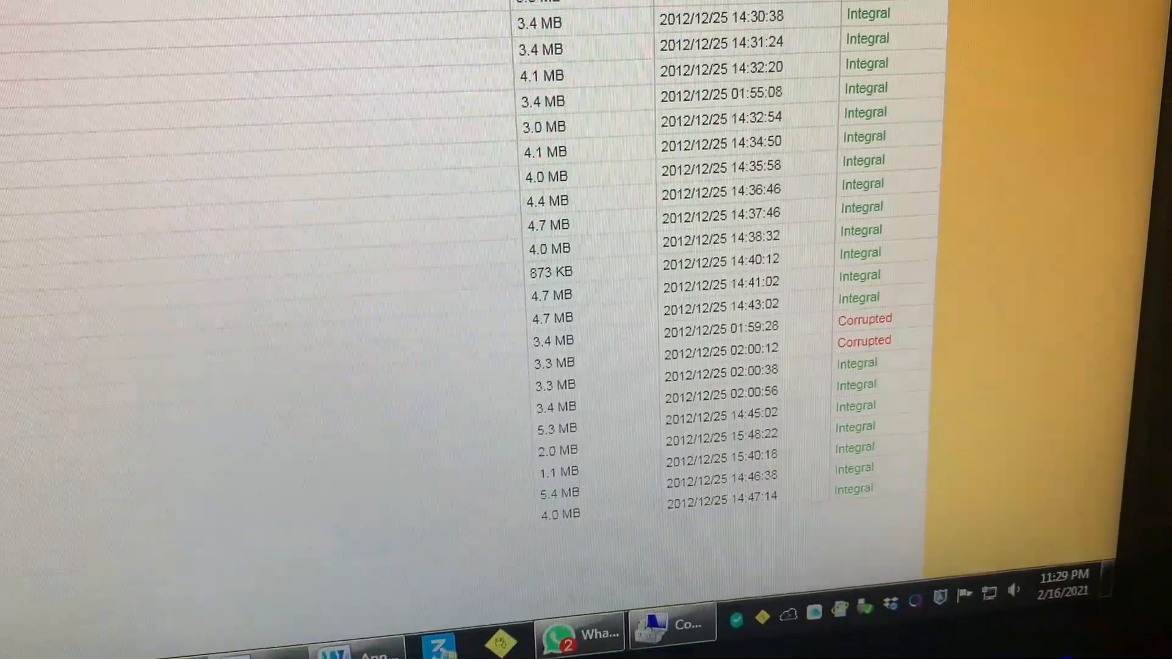
{"action": "scroll", "scroll_direction": "down", "scroll_amount": 3}
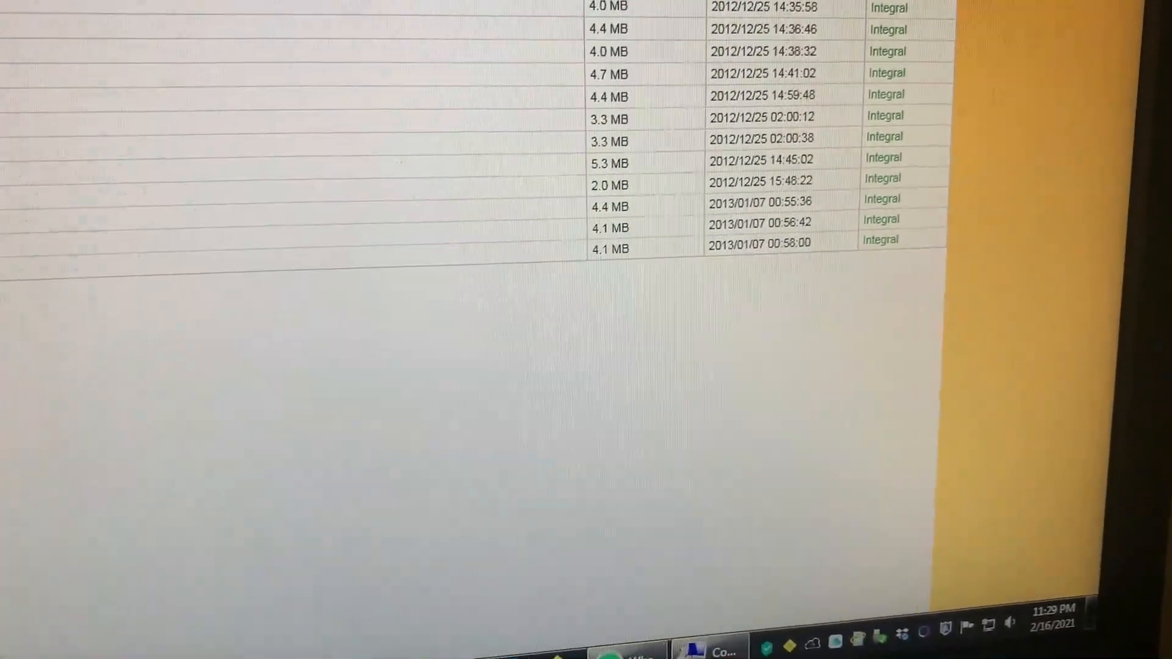
{"action": "scroll", "scroll_direction": "up", "scroll_amount": 3}
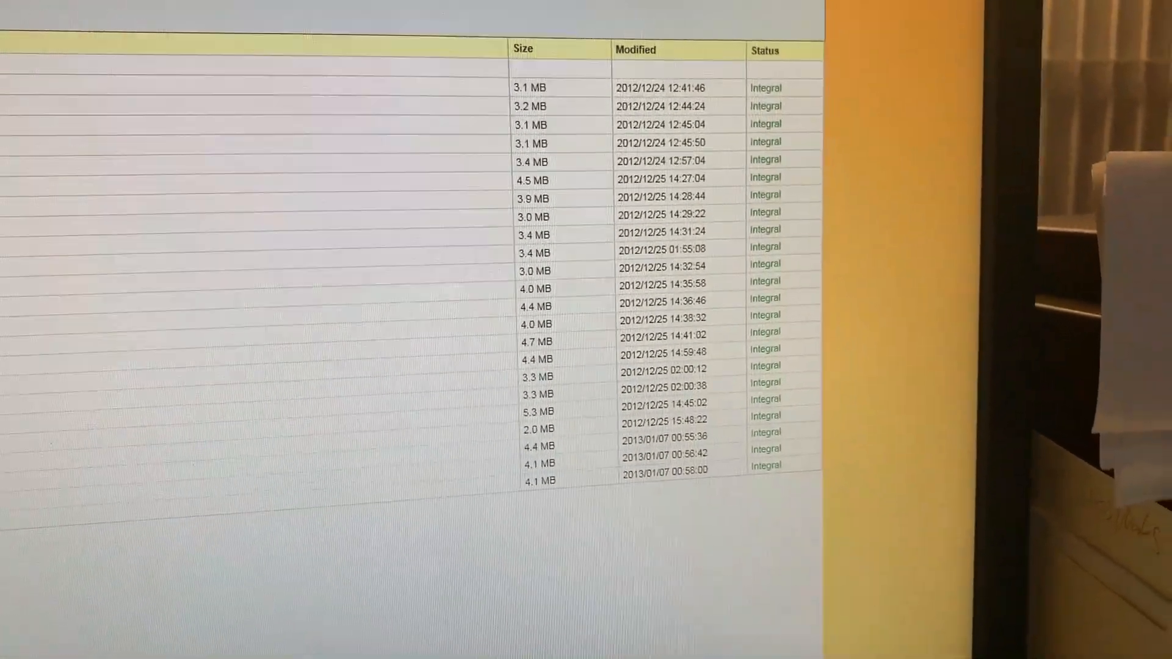
{"action": "scroll", "scroll_direction": "down", "scroll_amount": 3}
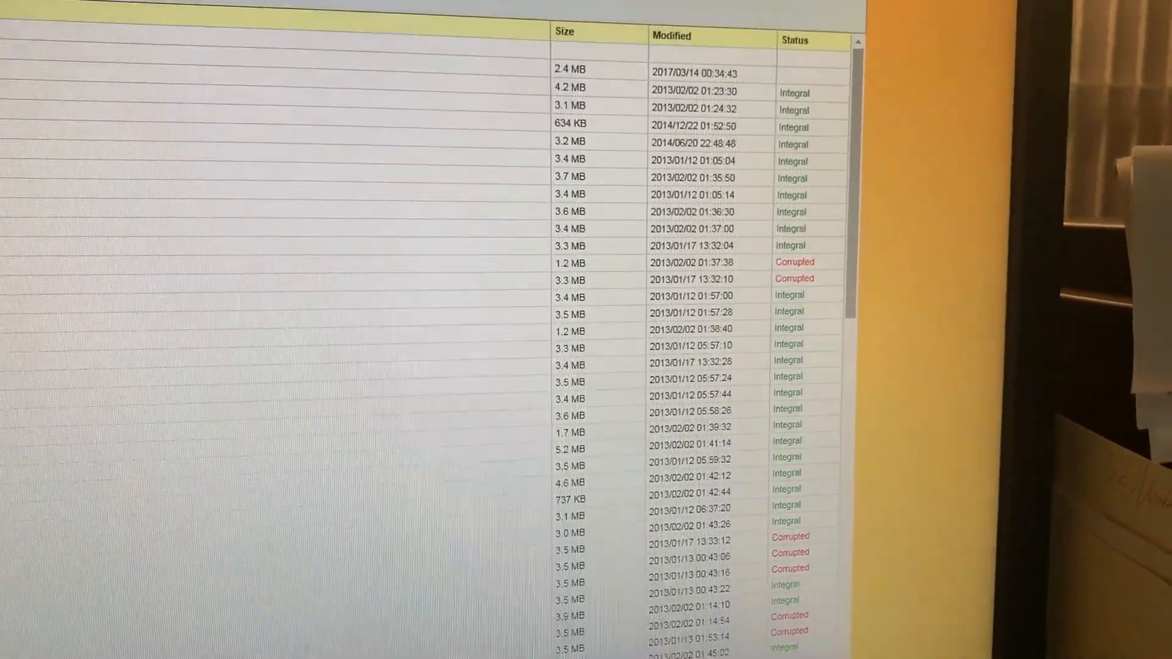
{"action": "scroll", "scroll_direction": "down", "scroll_amount": 3}
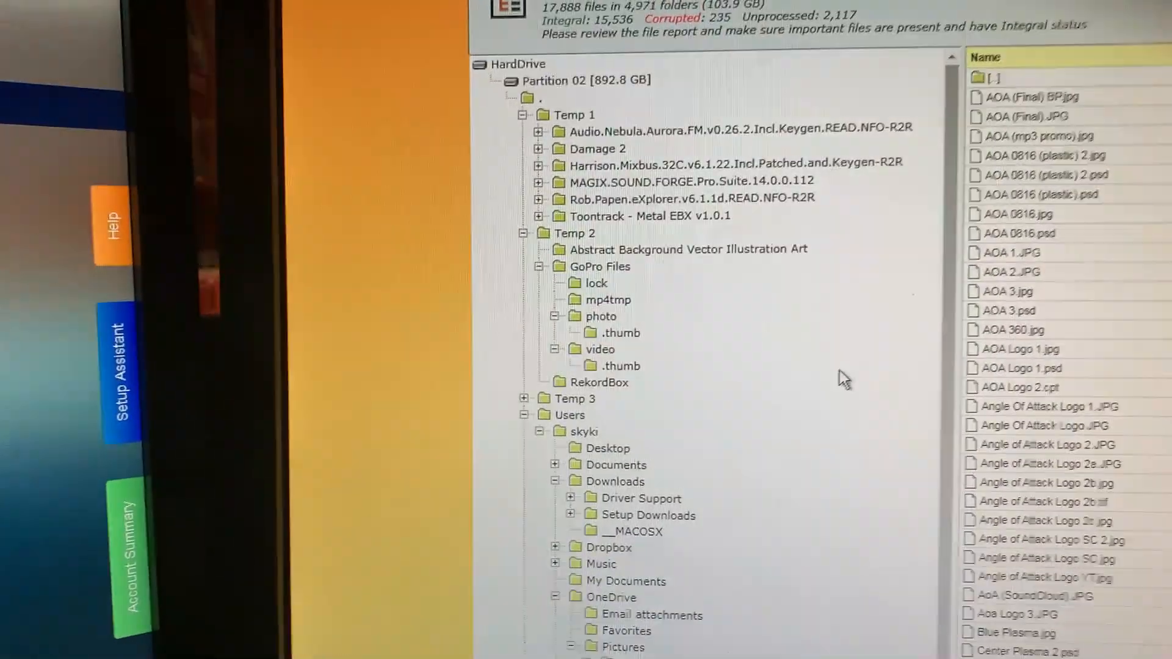
Expand wigglefist files and list the eight WF correspondence documents totaling 847 KB.
{"action": "left_click", "coordinate": [537, 198]}
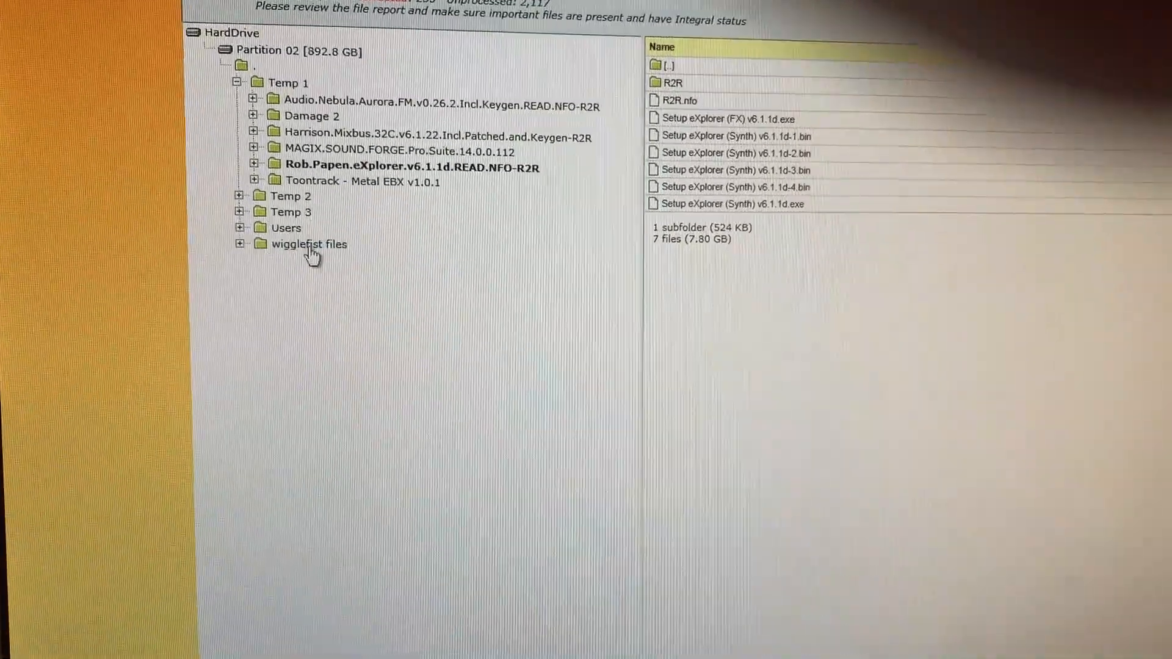
{"action": "left_click", "coordinate": [240, 244]}
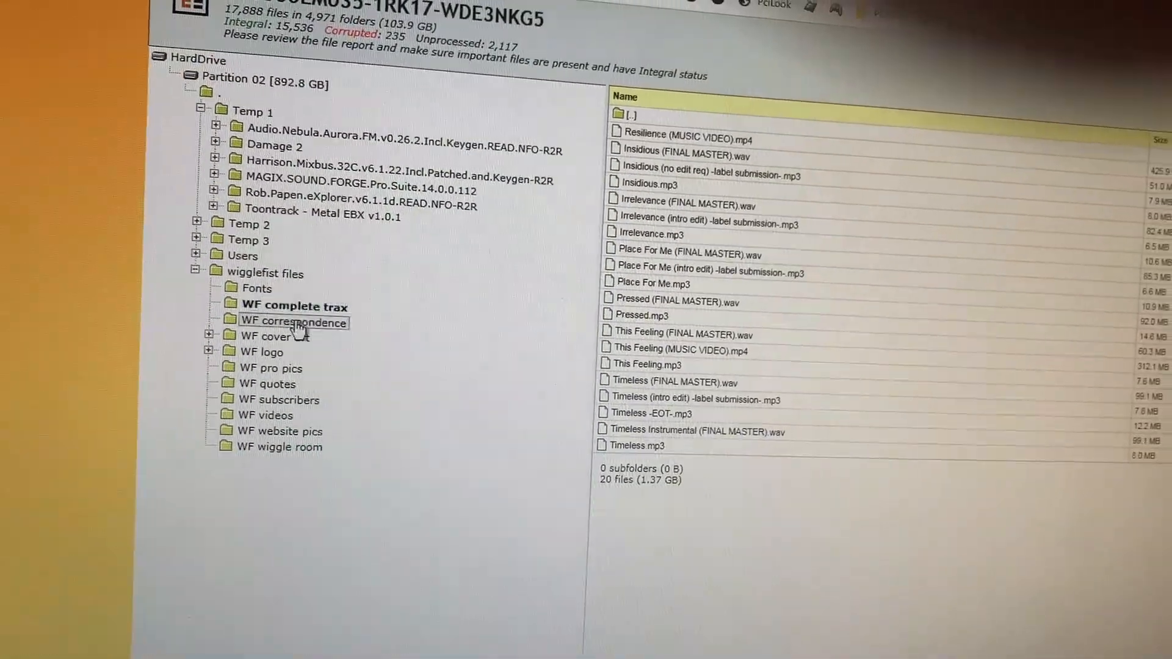
{"action": "left_click", "coordinate": [294, 323]}
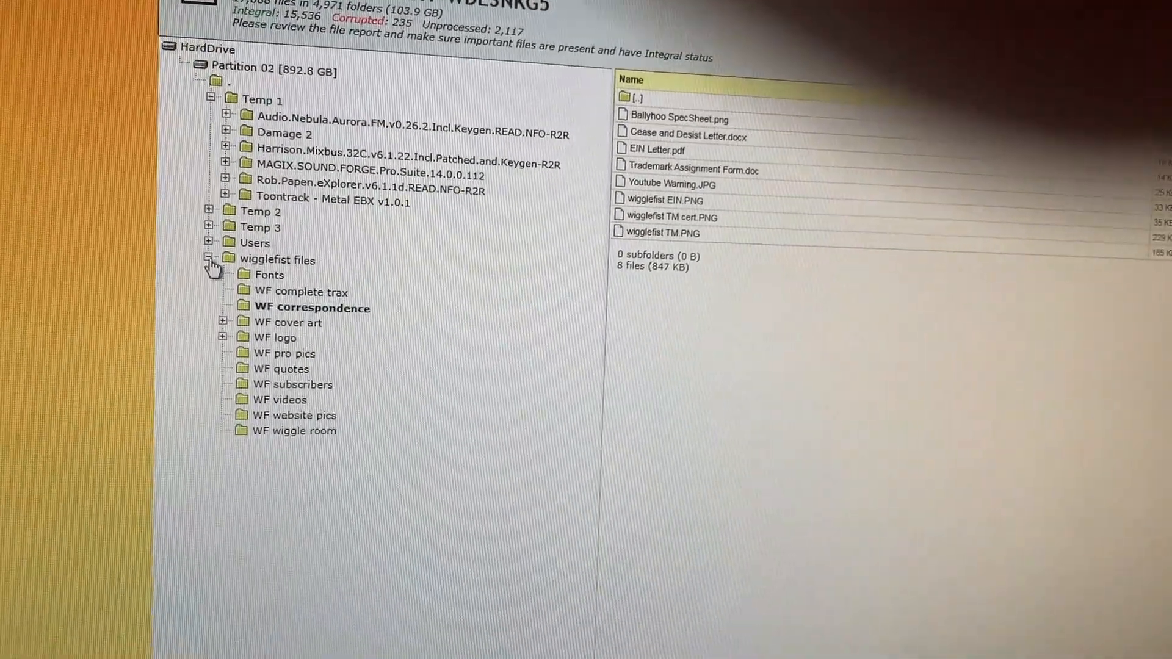
Collapse wigglefist files and Users back to the top folders under Temp 1.
{"action": "left_click", "coordinate": [211, 259]}
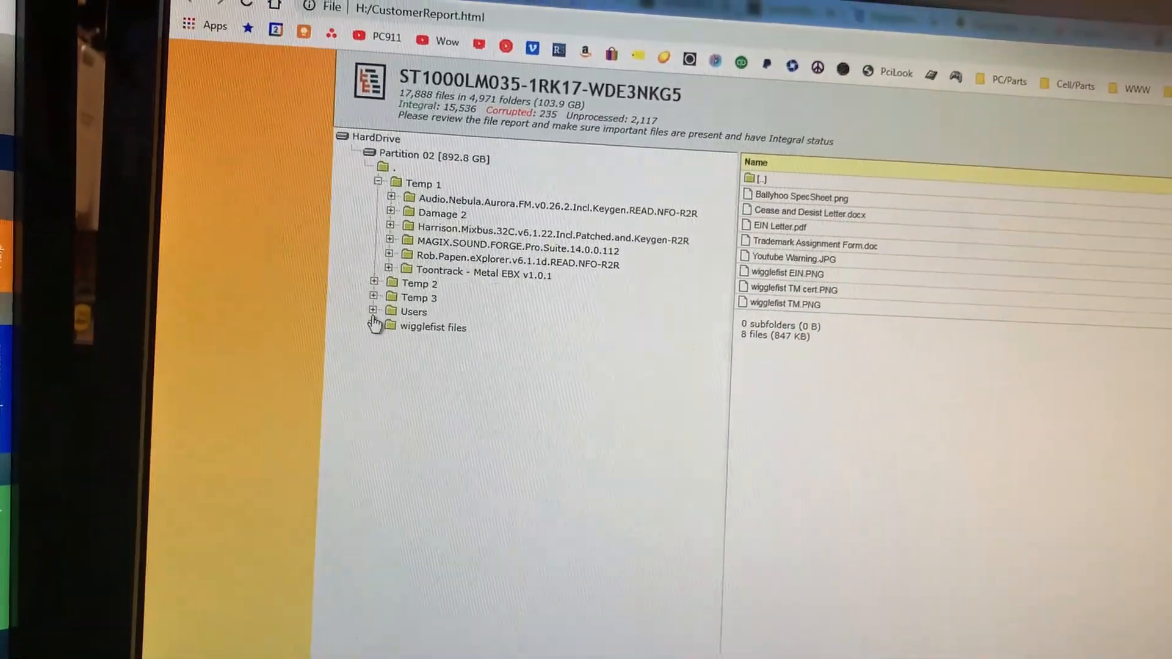
{"action": "left_click", "coordinate": [374, 312]}
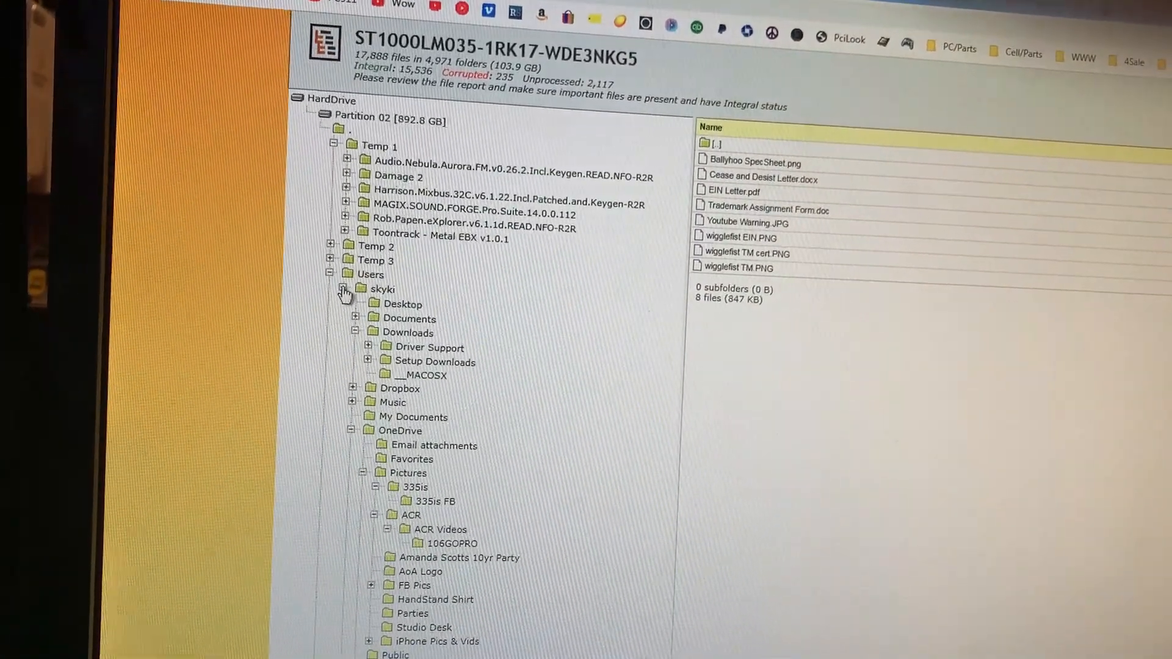
{"action": "left_click", "coordinate": [330, 274]}
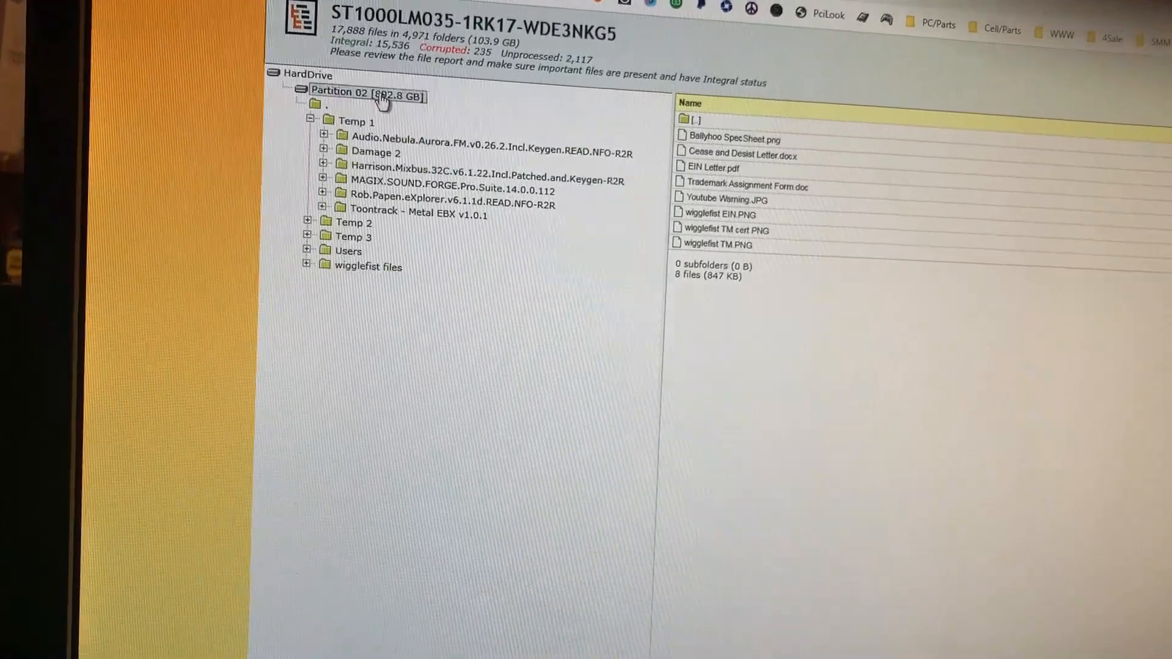